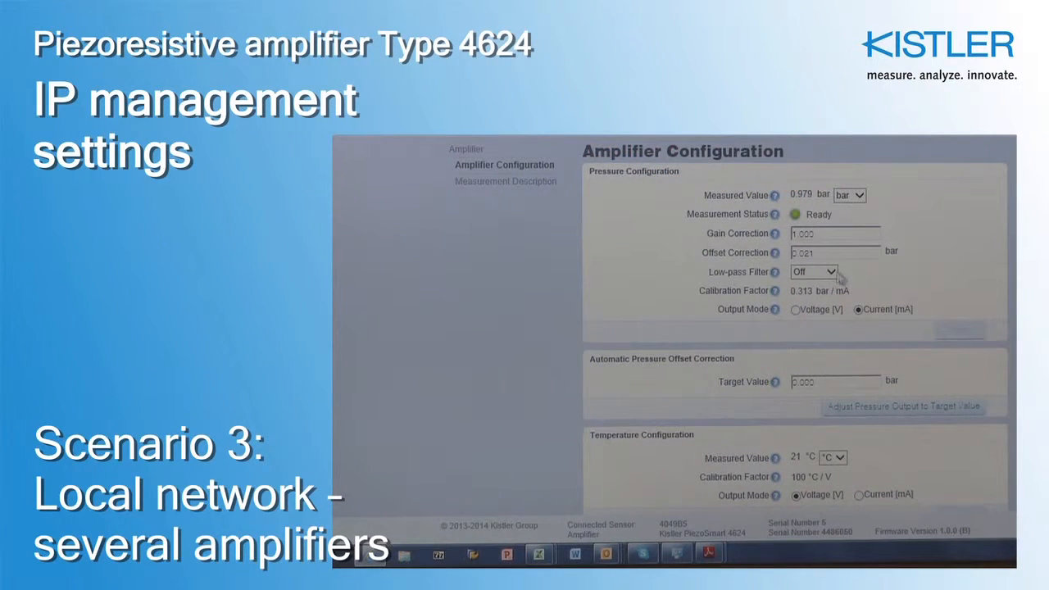
Set the computer's static IPv4 address to 192.168.1.10 with subnet mask 255.255.255.0
left_click(831, 272)
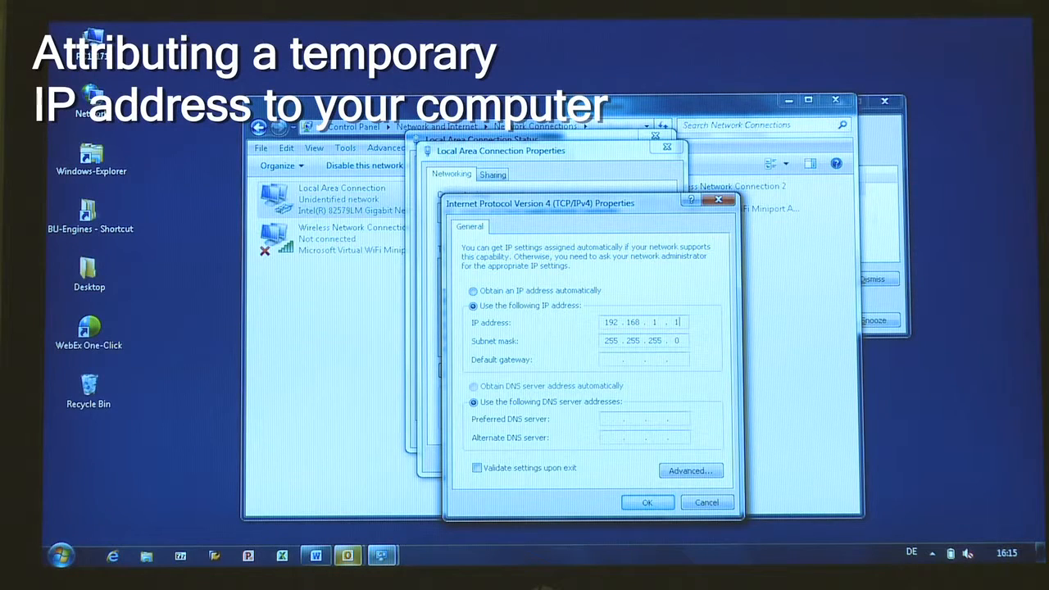
type("0")
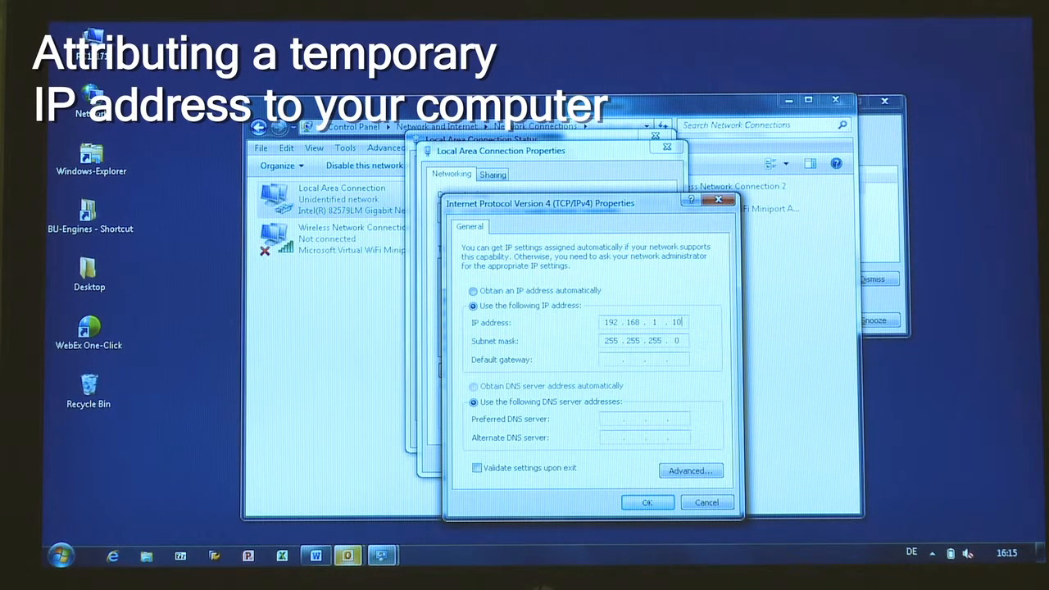
type("1")
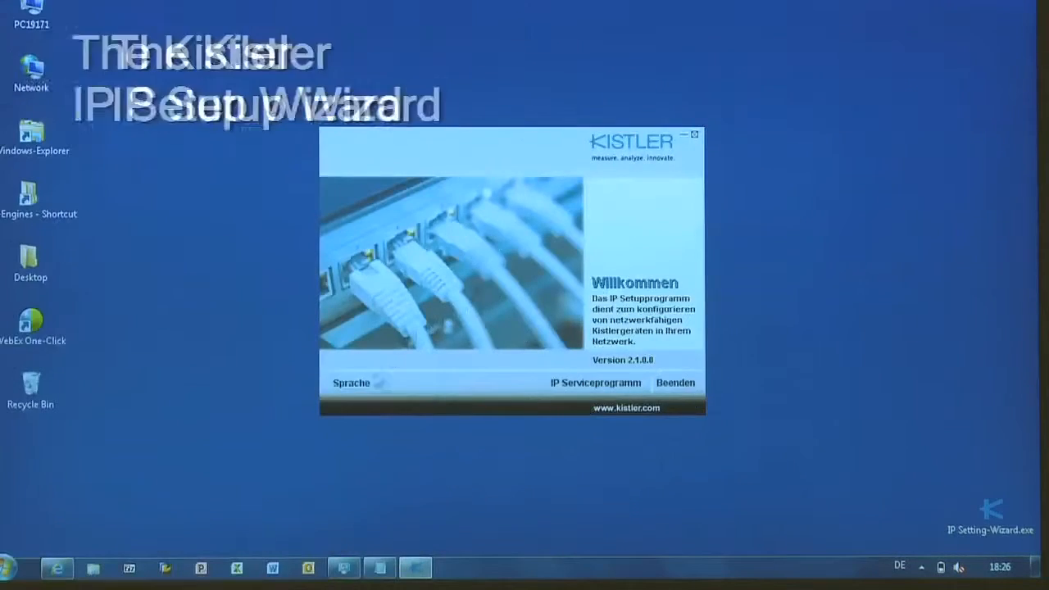
Change the wizard language from German to English and start the IP Setup Wizard
left_click(351, 383)
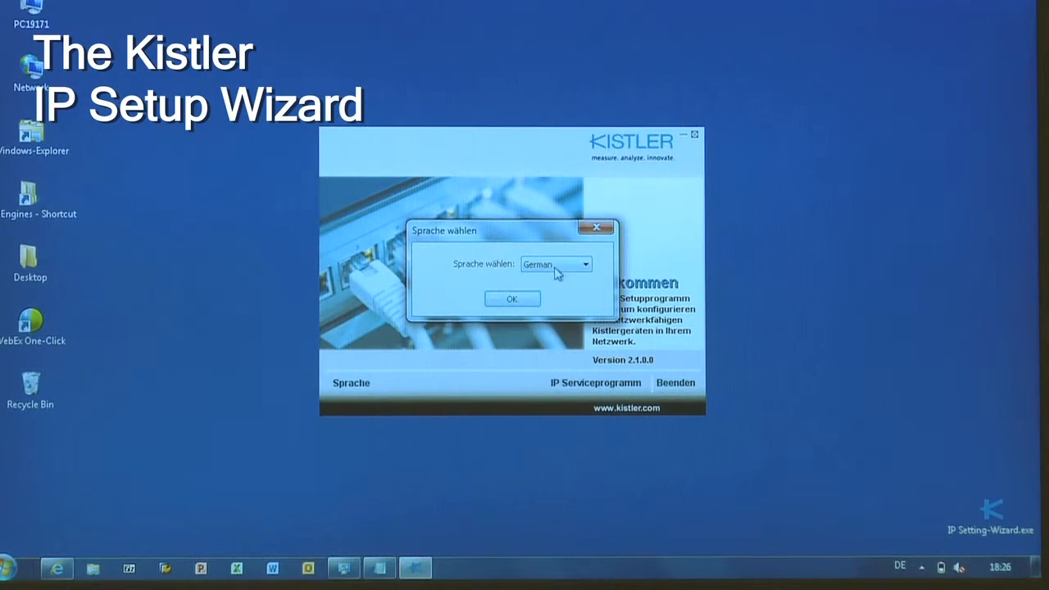
left_click(555, 264)
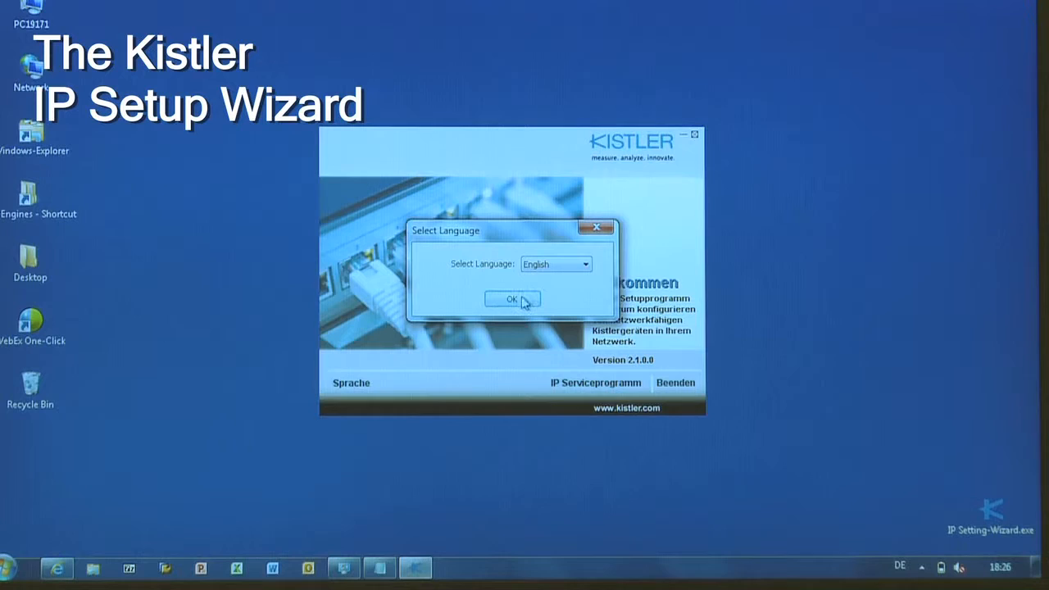
left_click(512, 299)
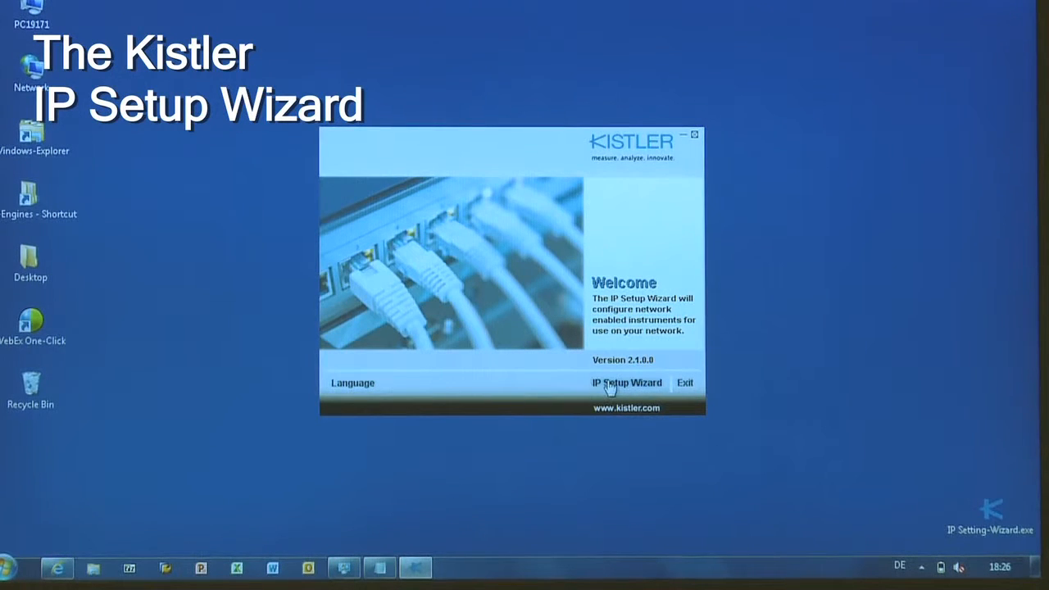
left_click(626, 383)
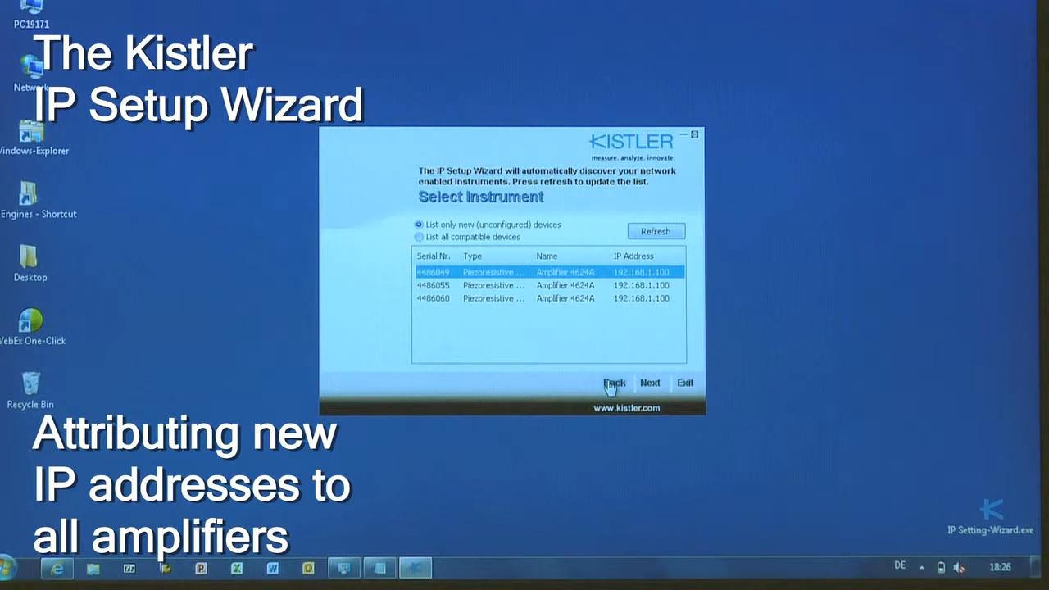
Apply name Amplifier A and static IP 192.168.1.102 to amplifier 4486049, then exit the wizard
left_click(650, 383)
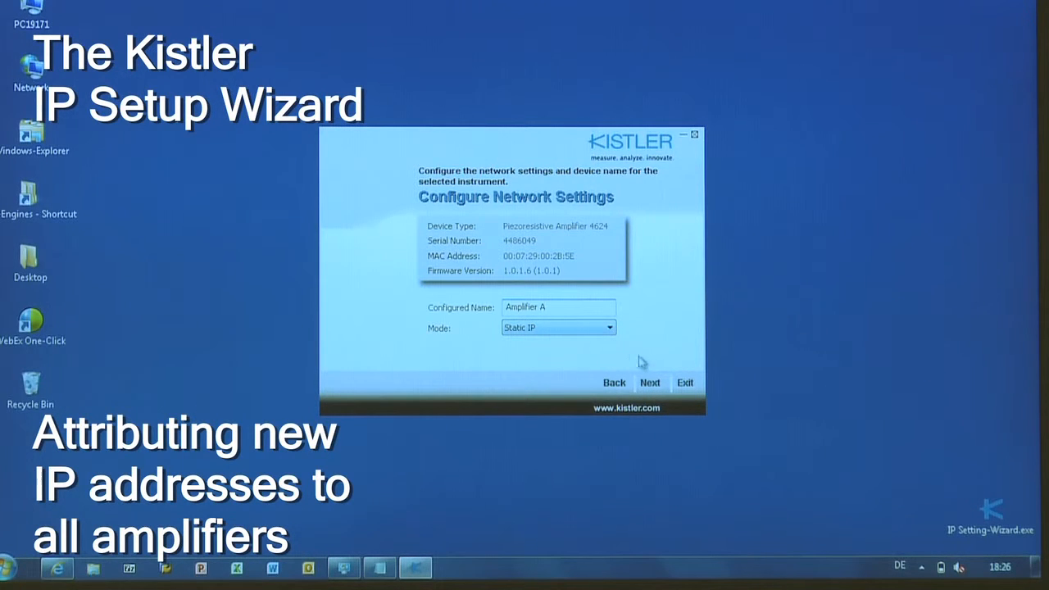
left_click(649, 382)
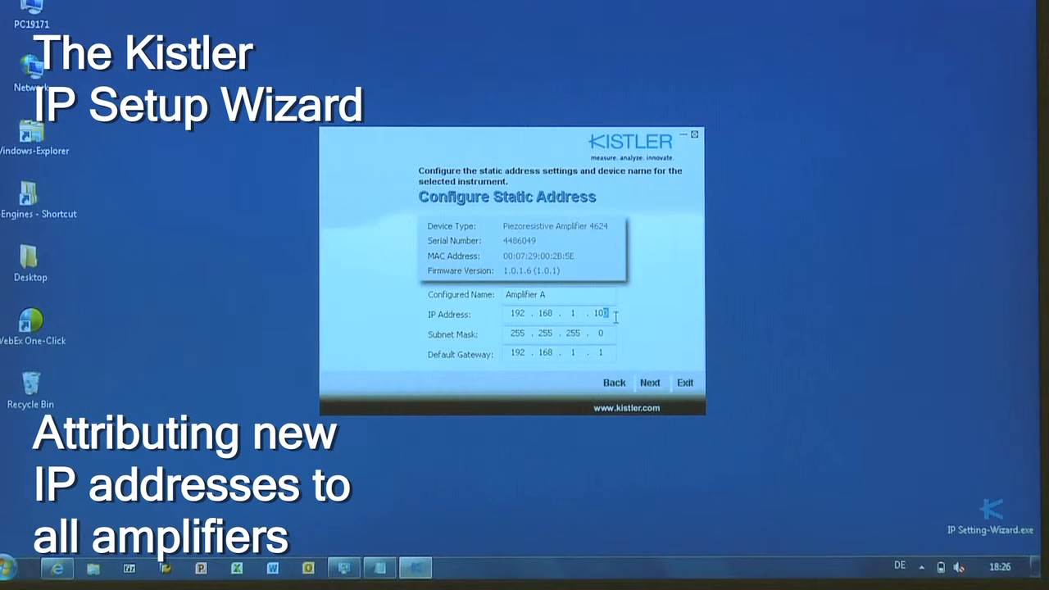
left_click(650, 382)
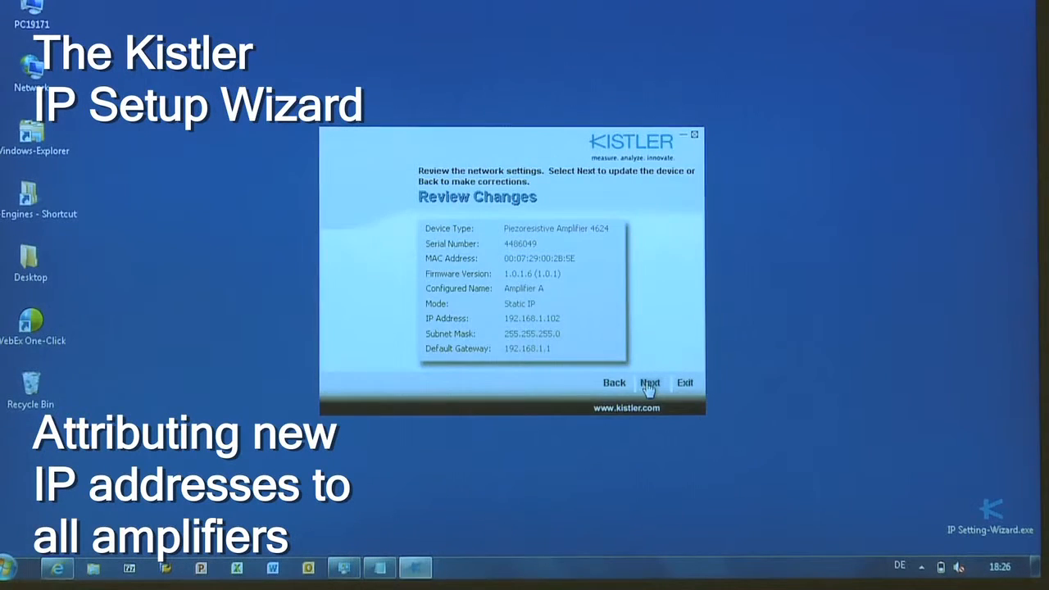
left_click(650, 382)
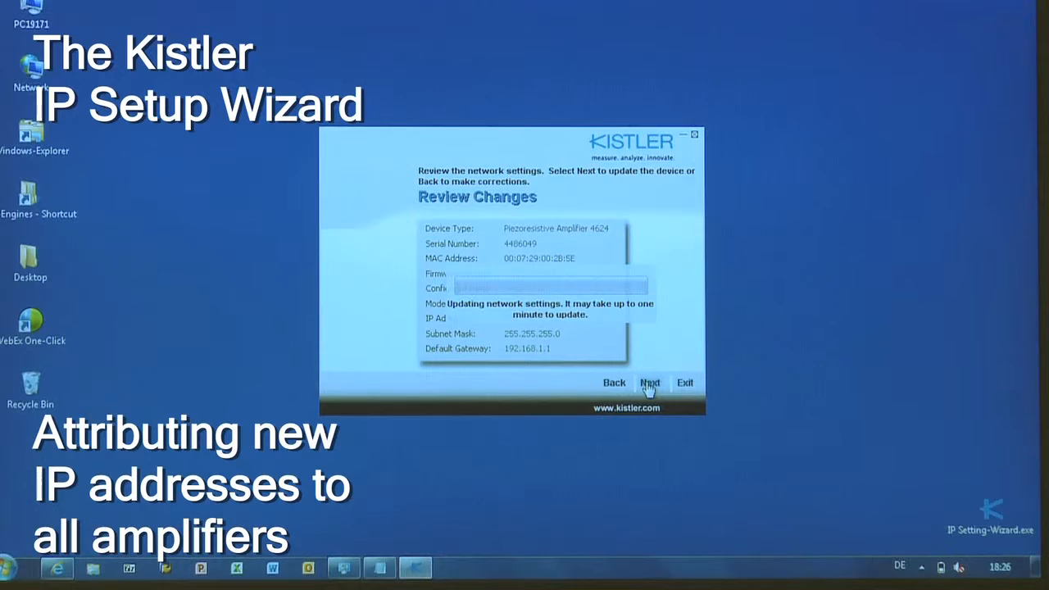
left_click(649, 383)
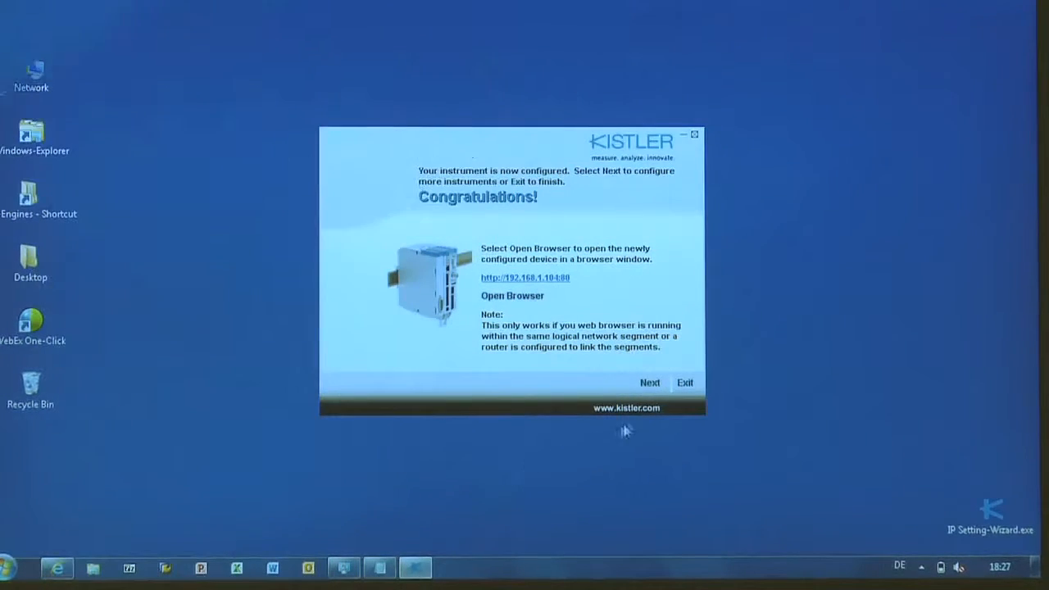
mouse_move(685, 384)
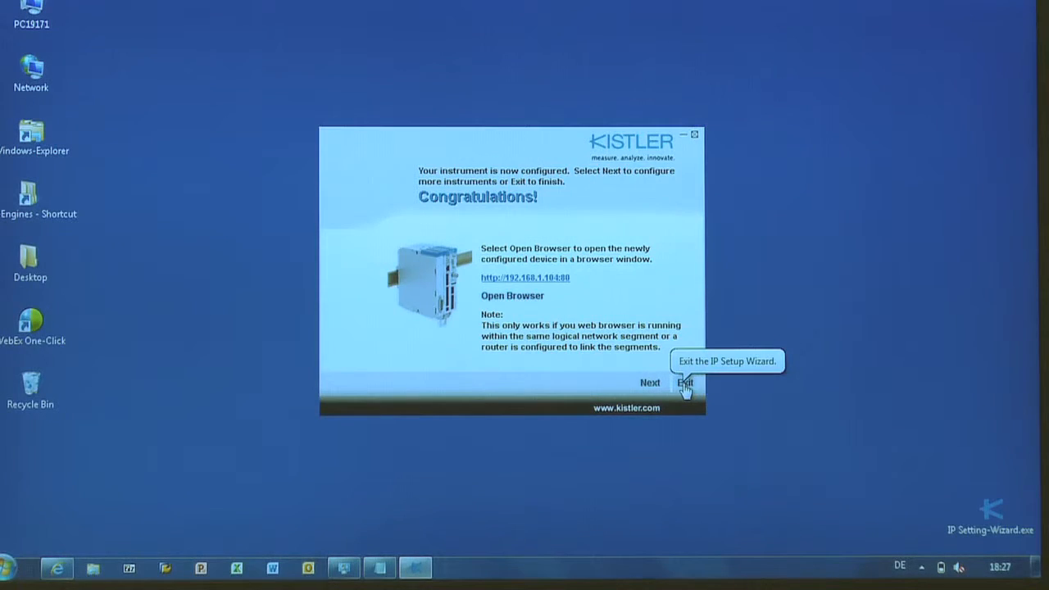
left_click(685, 382)
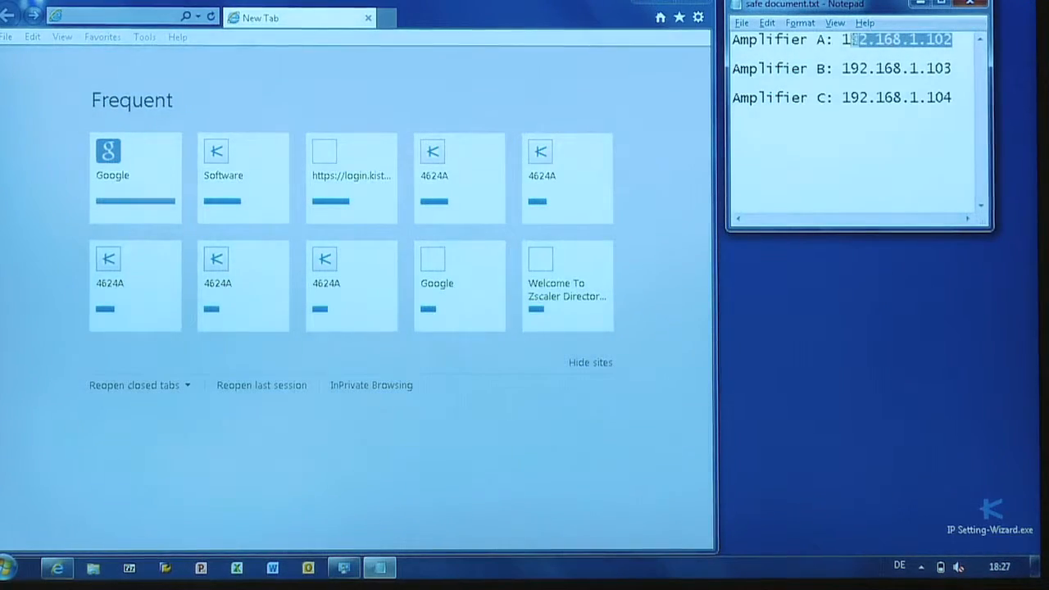
Load Amplifier A (192.168.1.102) and Amplifier B (192.168.1.103) in separate tabs, plus a third tab
double_click(898, 39)
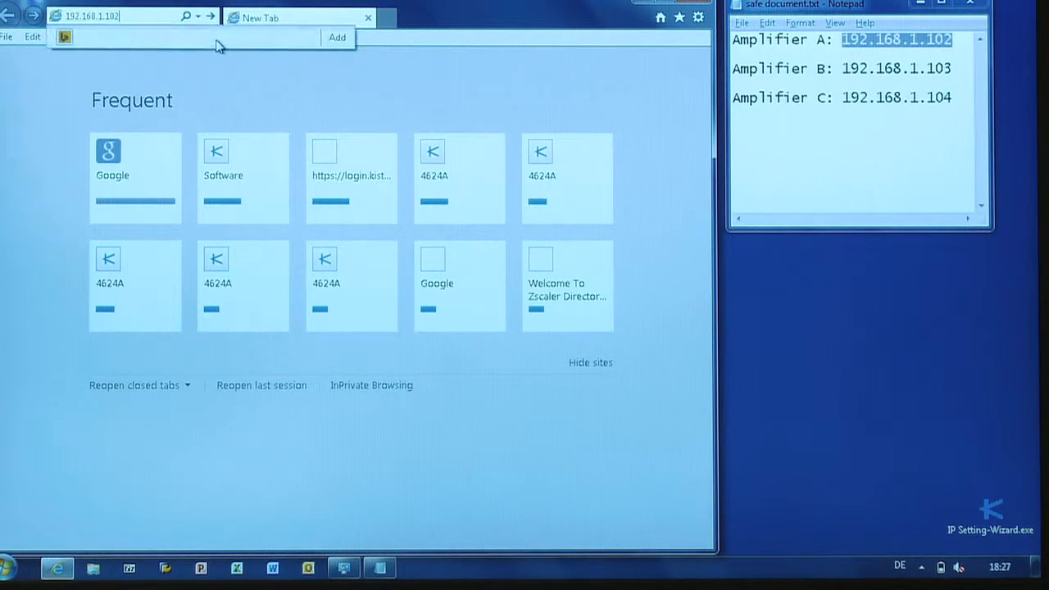
key("Return")
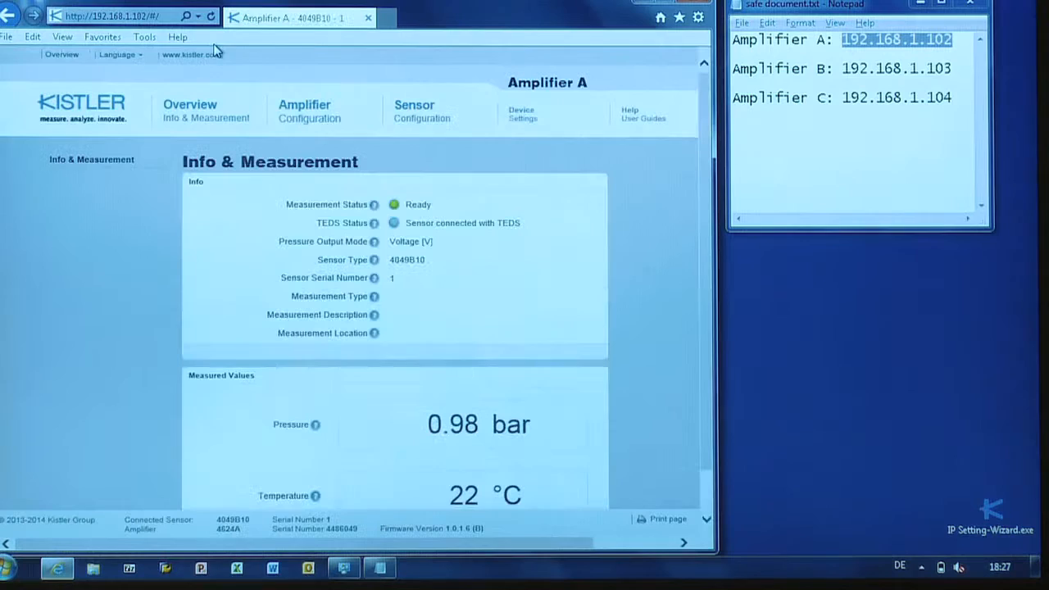
left_click(387, 17)
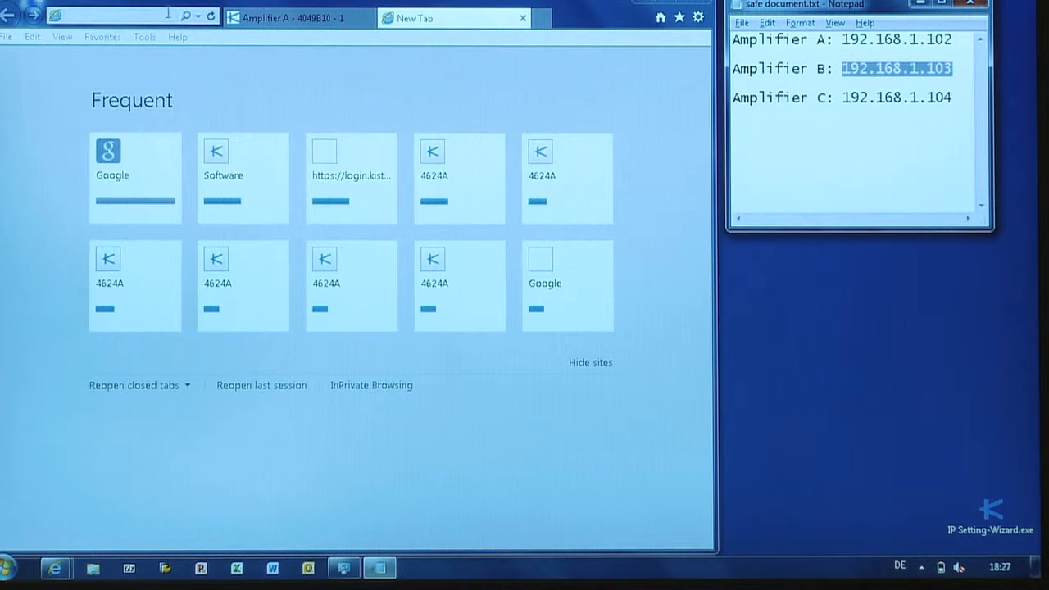
type("192.168.1.103")
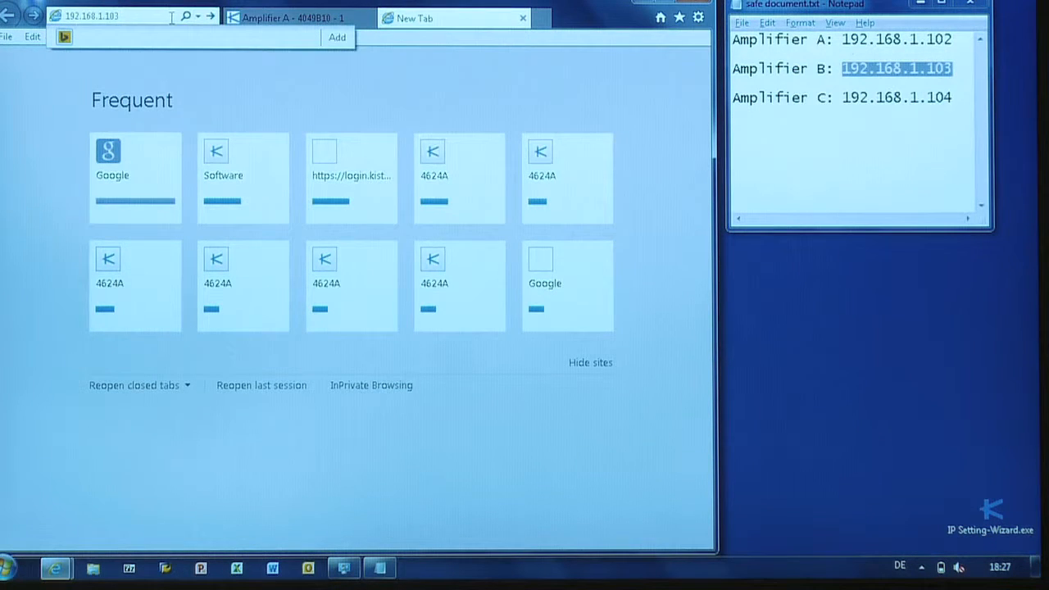
key("Return")
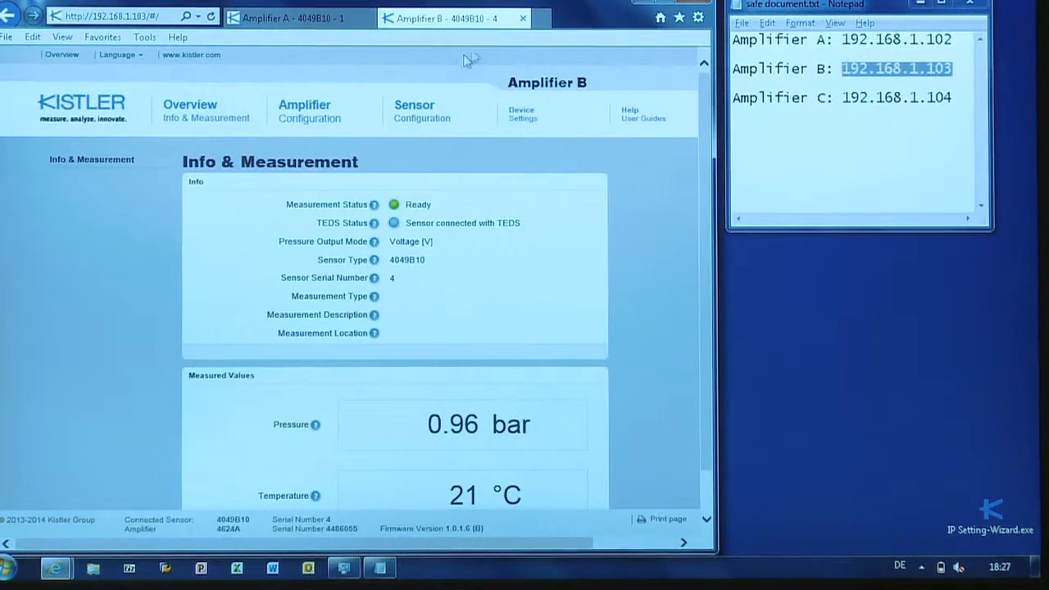
left_click(632, 19)
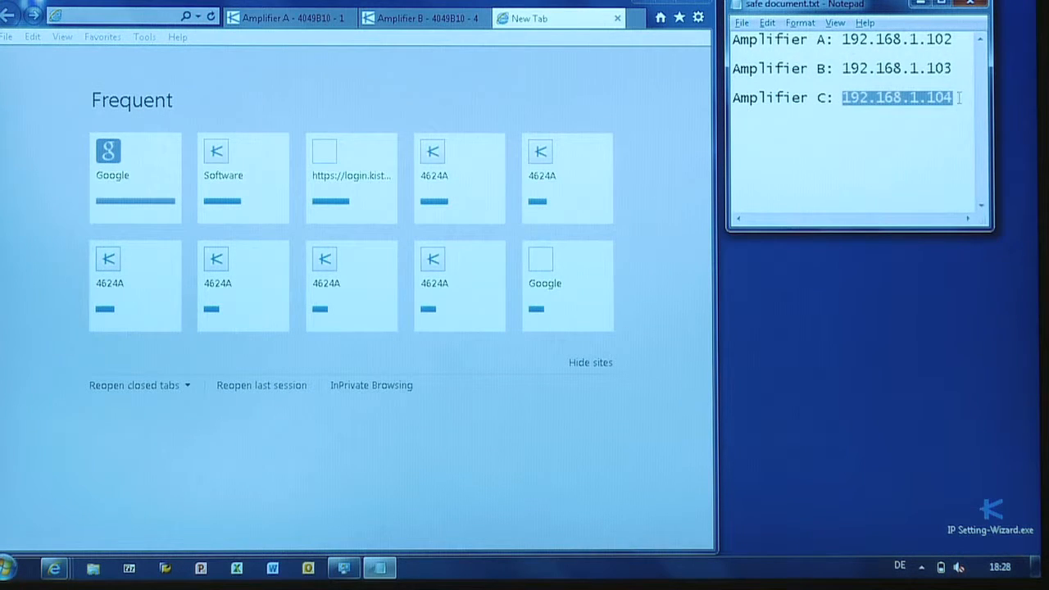
left_click(115, 15)
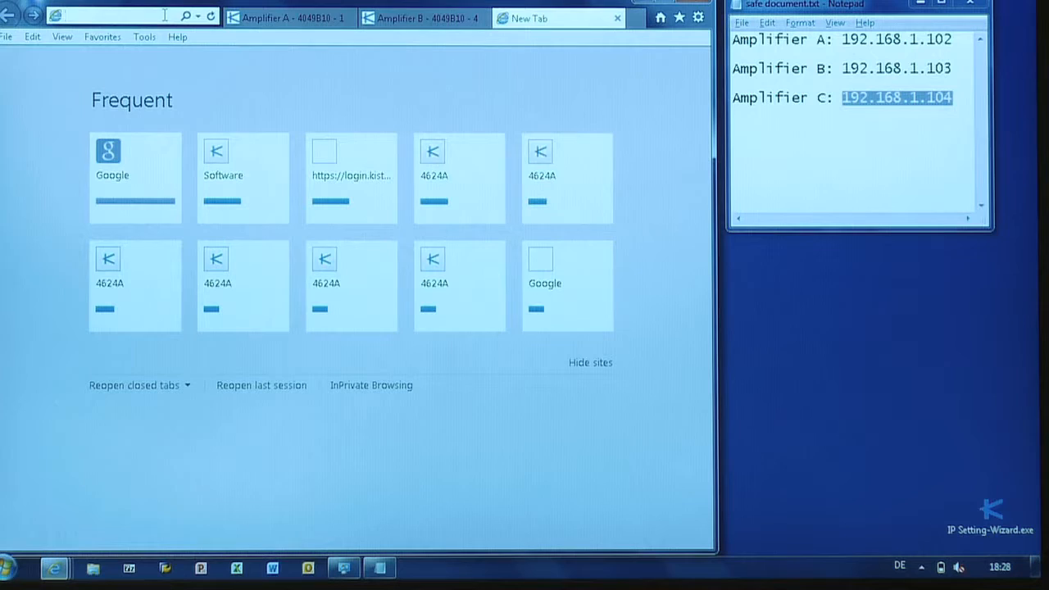